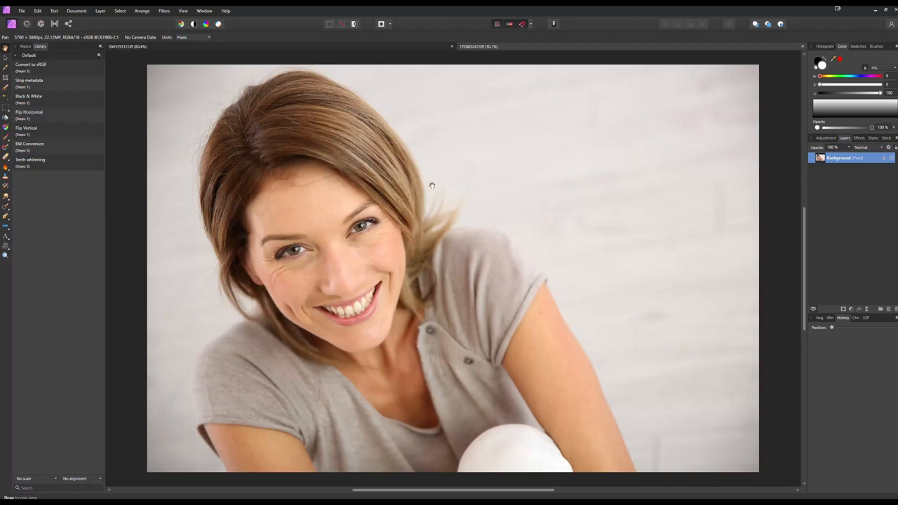
pyautogui.moveTo(832, 180)
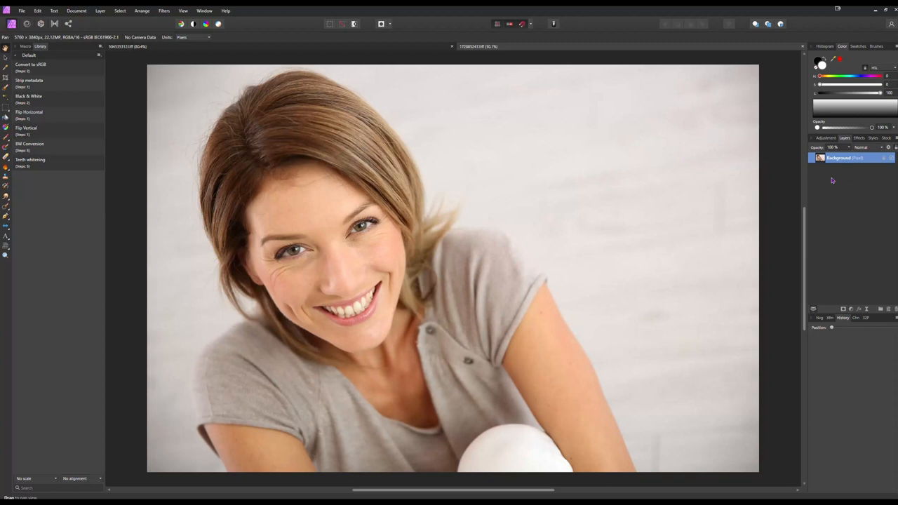
pyautogui.moveTo(843, 193)
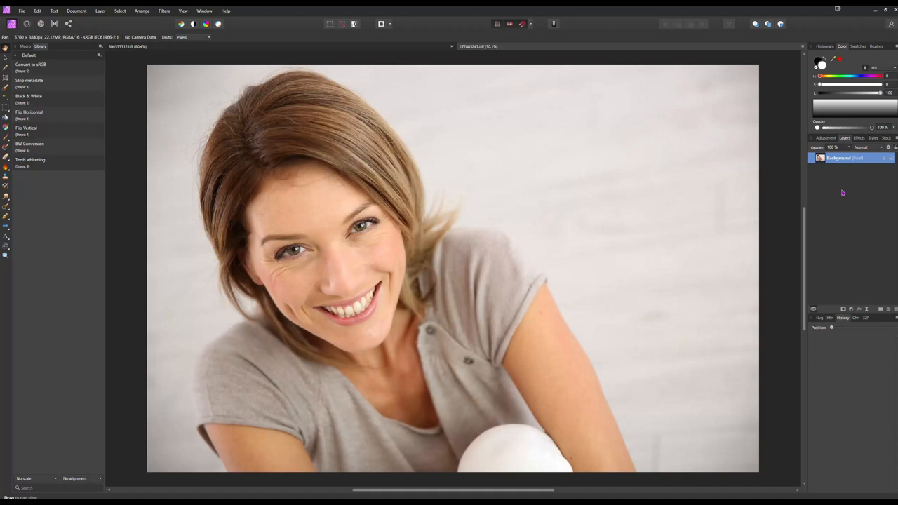
# - Duplicate the portrait's Background layer so two background layers are stacked
pyautogui.doubleClick(838, 158)
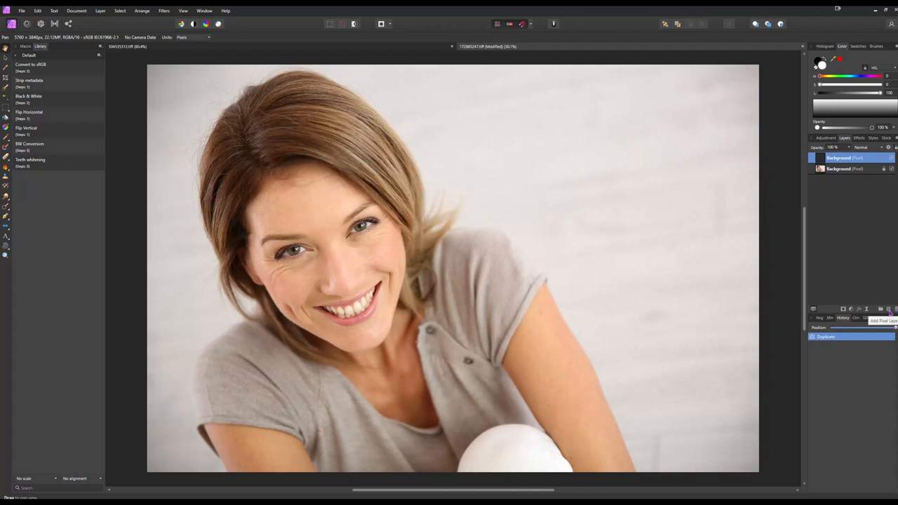
# - Add an empty pixel layer above both background layers for painting the teeth
pyautogui.click(891, 308)
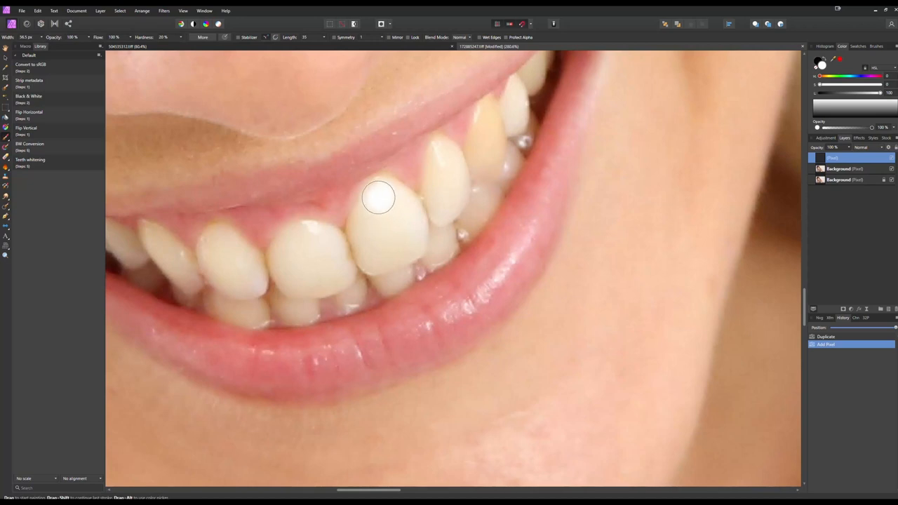
# - Paint solid white over the front, left, lower and right-side teeth
pyautogui.moveTo(379, 196); pyautogui.dragTo(417, 229)
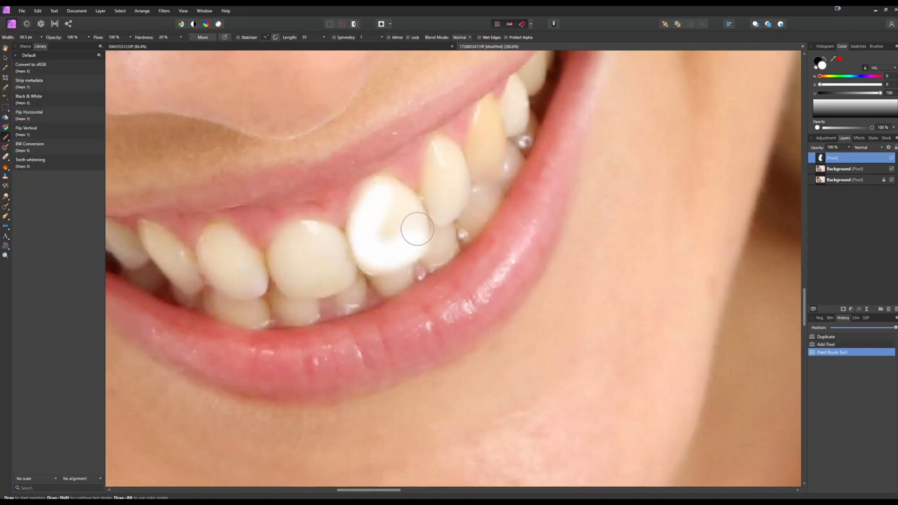
pyautogui.moveTo(418, 230); pyautogui.dragTo(395, 232)
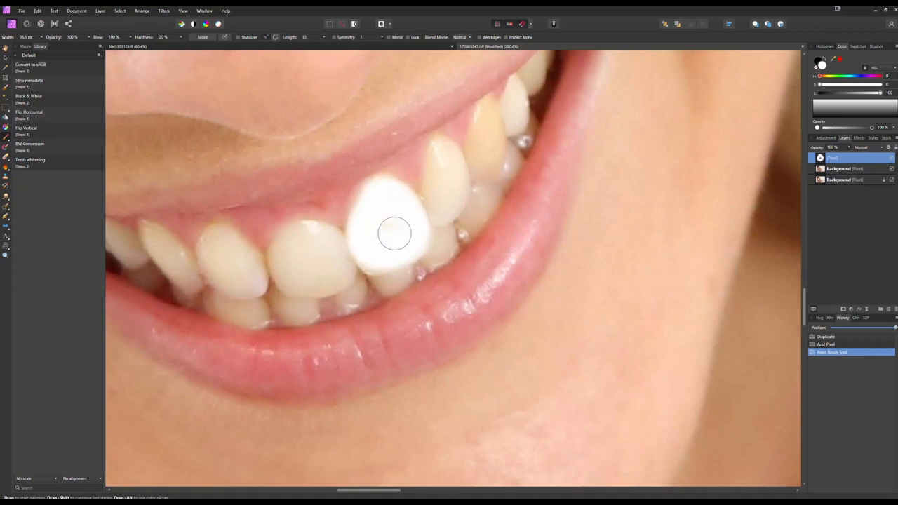
pyautogui.moveTo(394, 233); pyautogui.dragTo(340, 260)
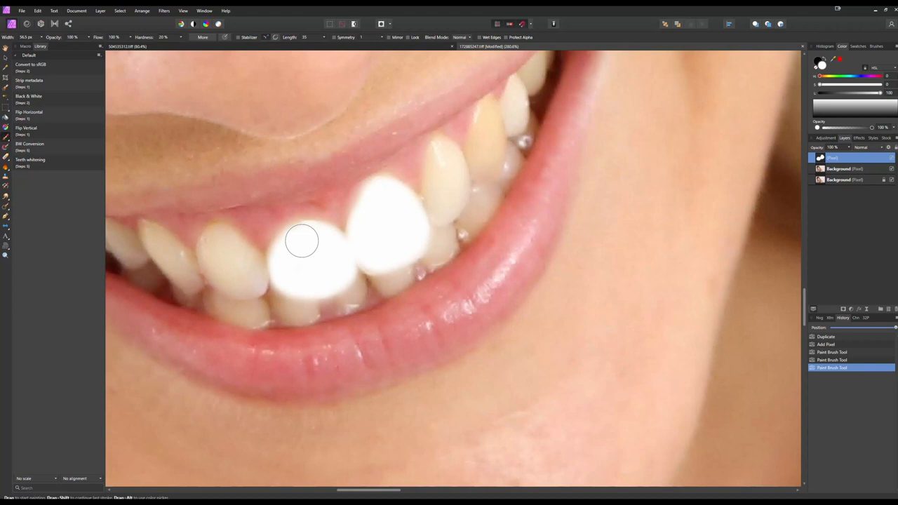
pyautogui.moveTo(301, 241); pyautogui.dragTo(252, 284)
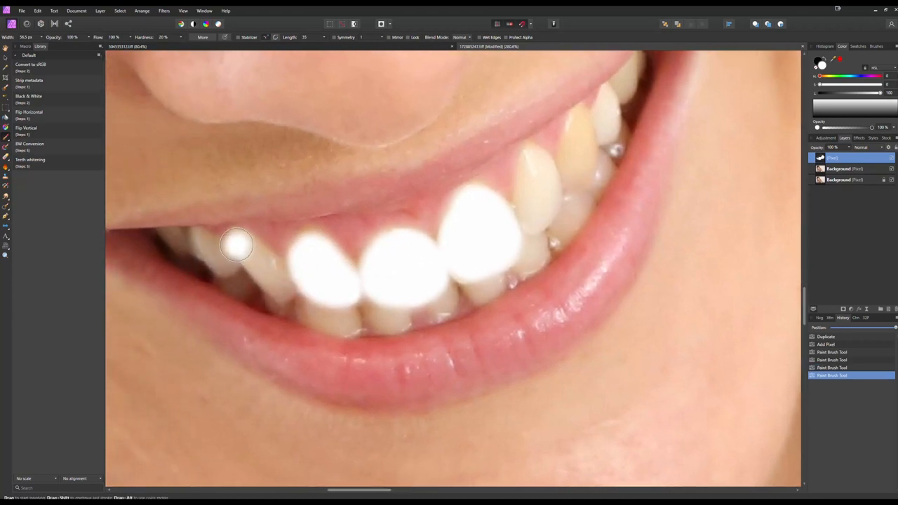
pyautogui.moveTo(236, 244); pyautogui.dragTo(262, 272)
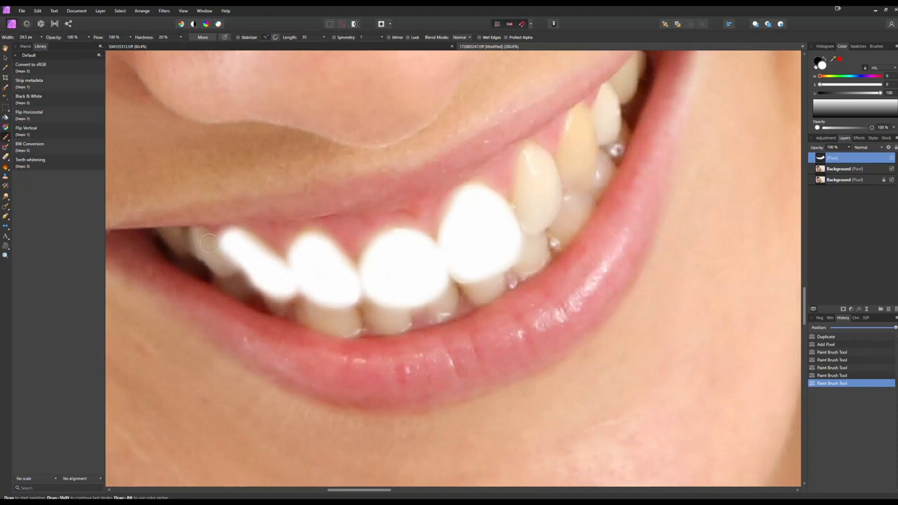
pyautogui.moveTo(210, 242); pyautogui.dragTo(310, 316)
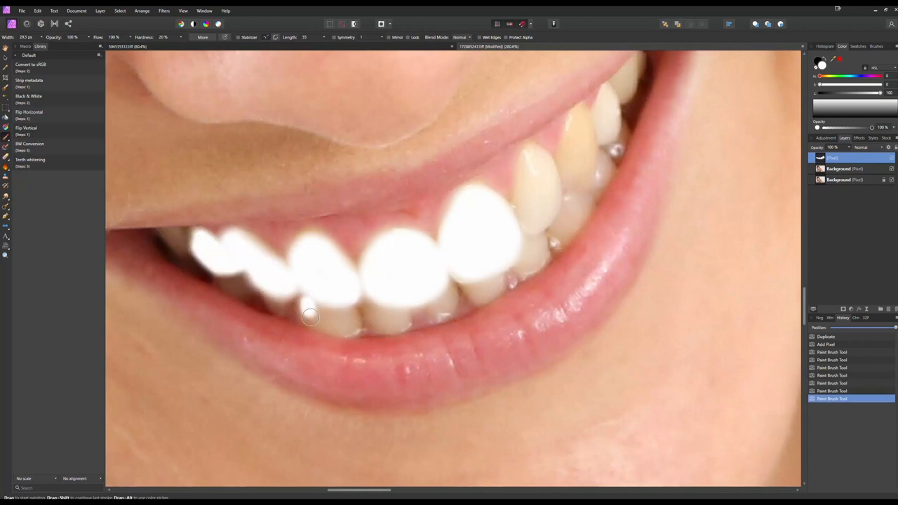
pyautogui.moveTo(310, 317); pyautogui.dragTo(369, 320)
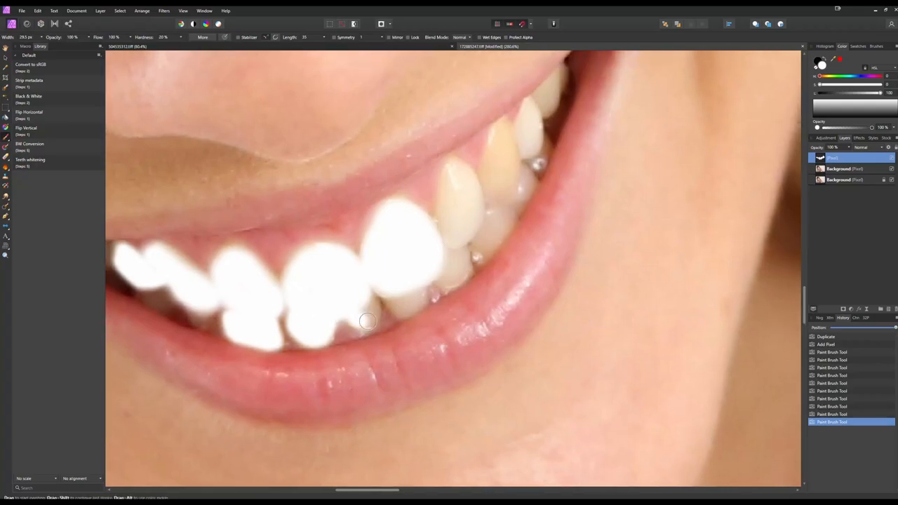
pyautogui.moveTo(368, 321); pyautogui.dragTo(463, 261)
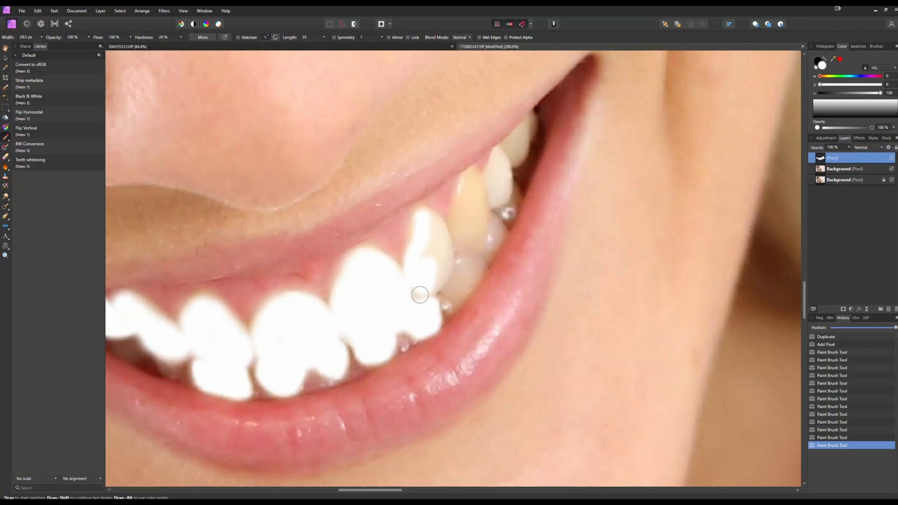
pyautogui.moveTo(419, 294); pyautogui.dragTo(463, 244)
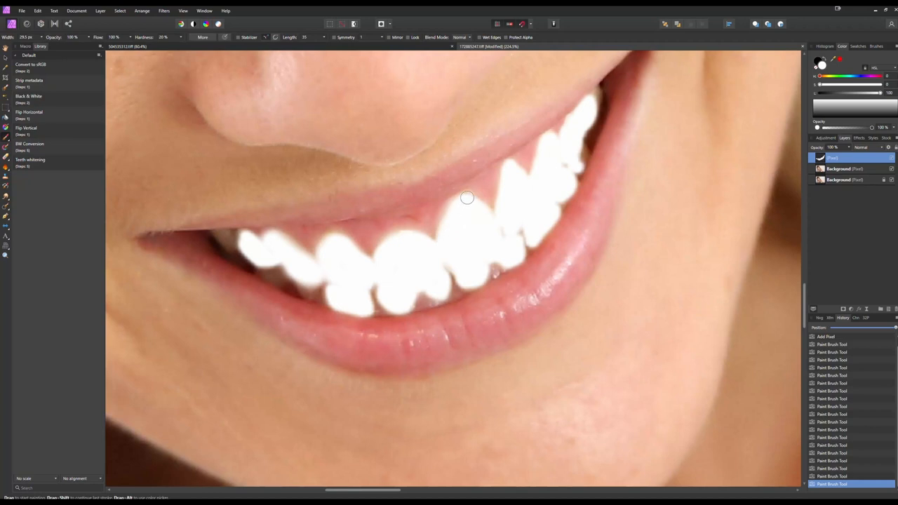
pyautogui.moveTo(510, 193)
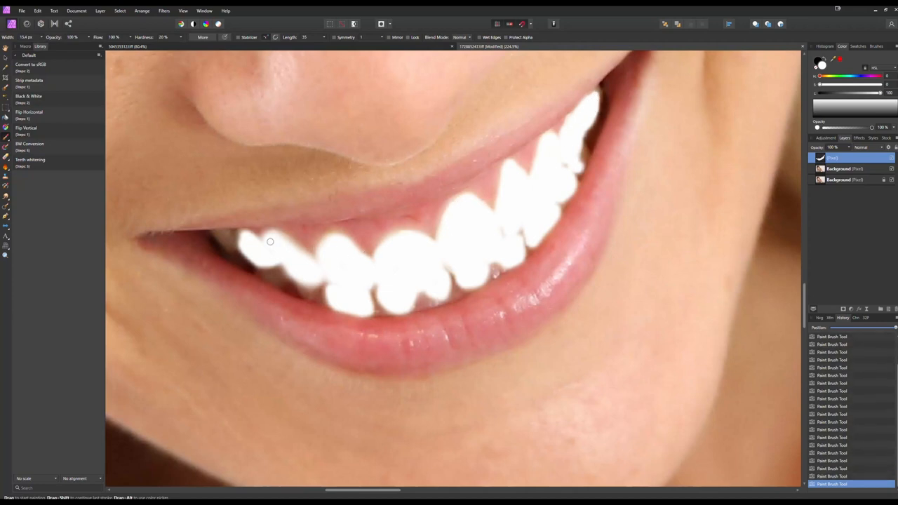
# - Touch up the unpainted edges of the left teeth with white
pyautogui.moveTo(270, 241); pyautogui.dragTo(340, 239)
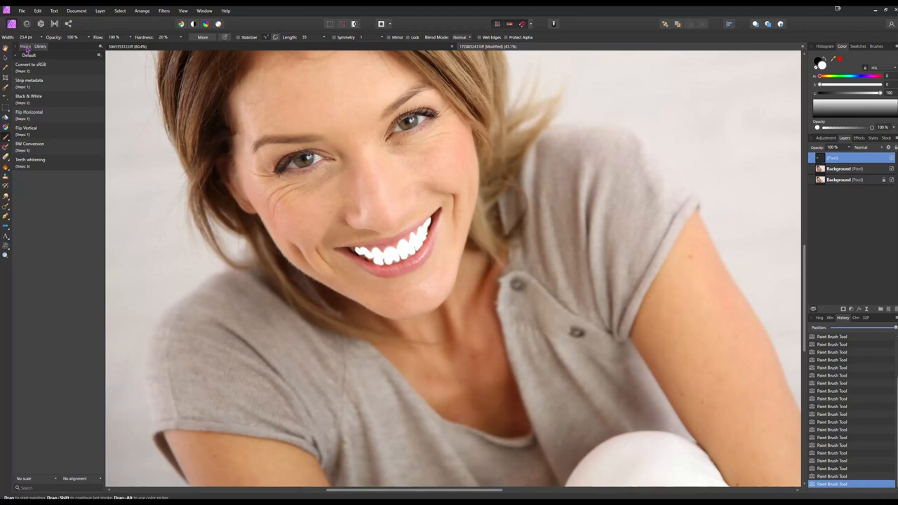
# - Start recording a macro, then set the white layer to Soft Light at 35% opacity
pyautogui.click(26, 46)
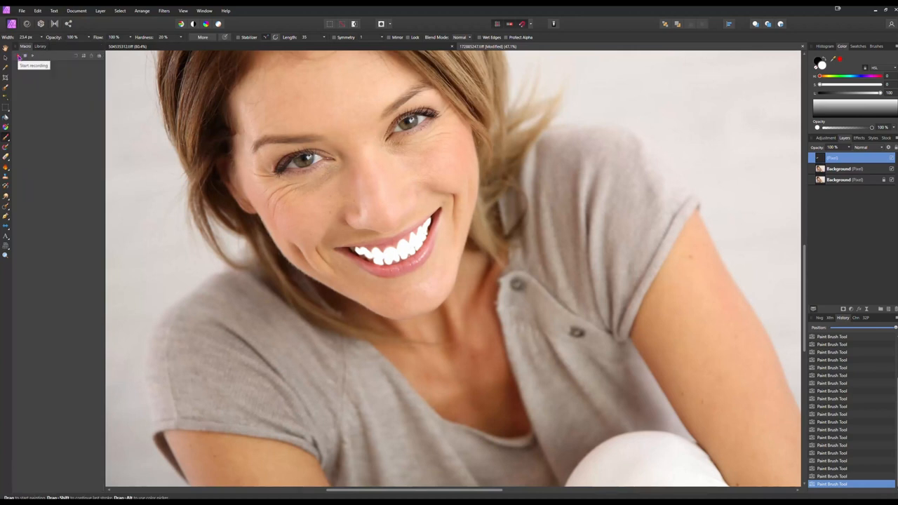
pyautogui.click(869, 147)
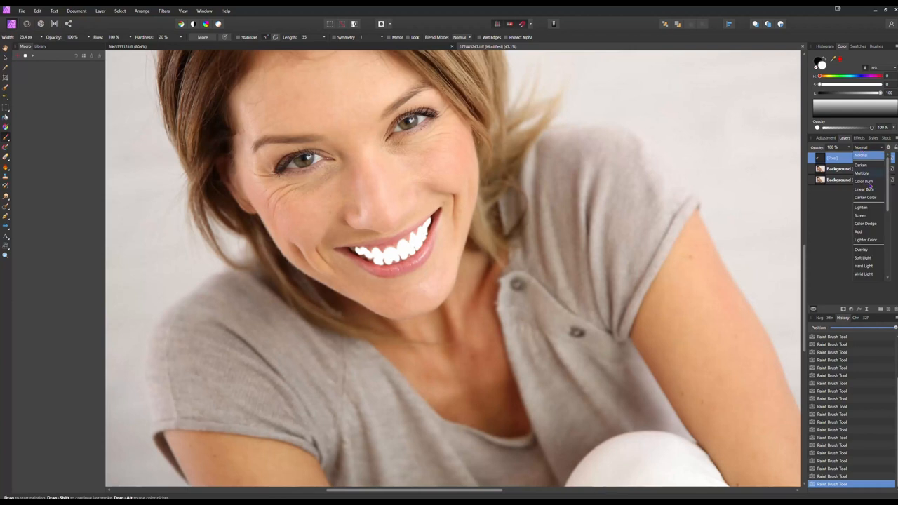
pyautogui.click(862, 257)
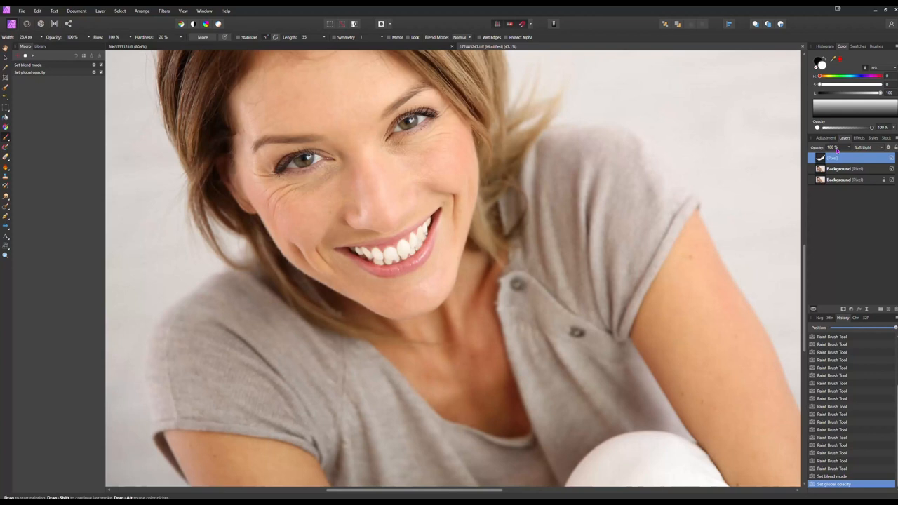
pyautogui.click(832, 148)
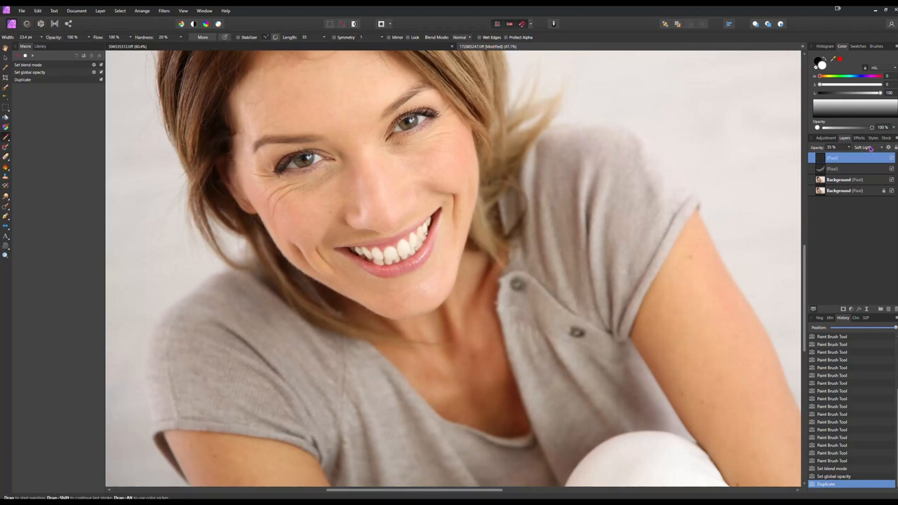
# - Switch the copied white layer's blend mode to Saturation at 25% opacity
pyautogui.click(863, 147)
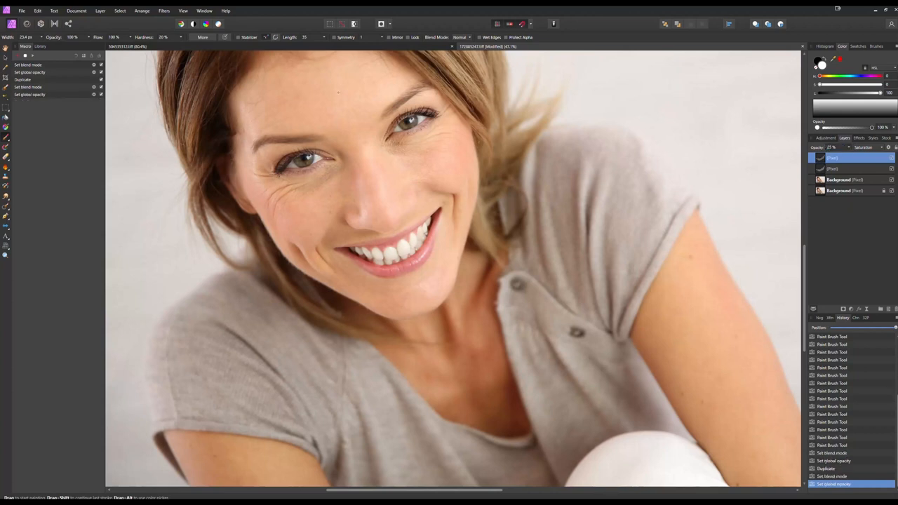
pyautogui.moveTo(28, 56)
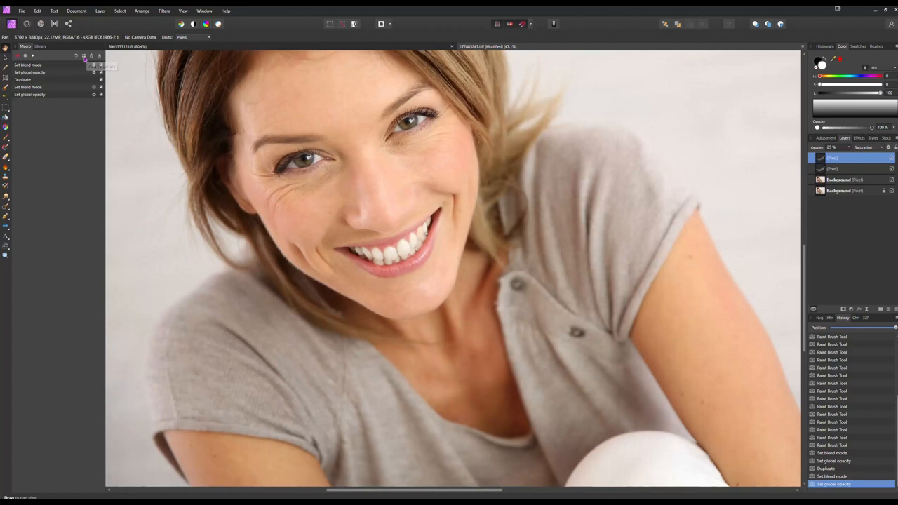
# - Save the recorded steps to the Default library as macro 'Teeth Whiten Tut'
pyautogui.click(94, 55)
pyautogui.write('Teeth Whiten Tut')
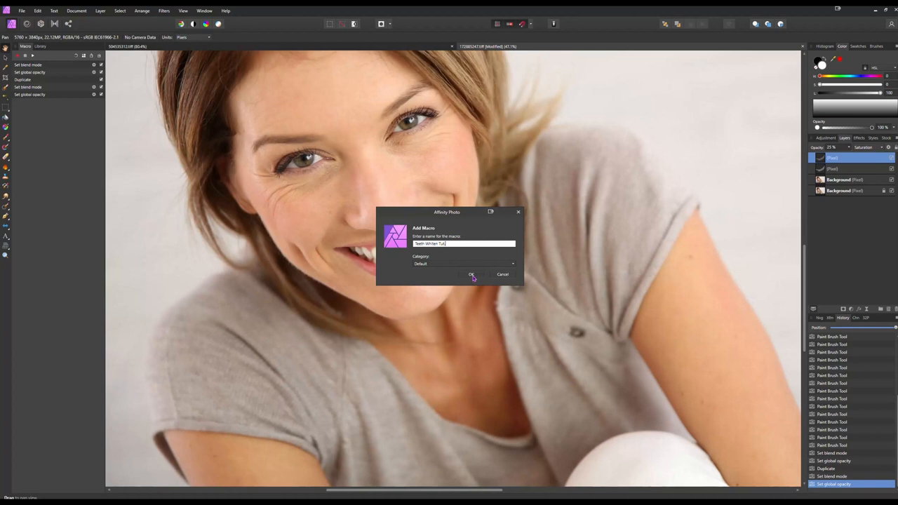
pyautogui.click(471, 274)
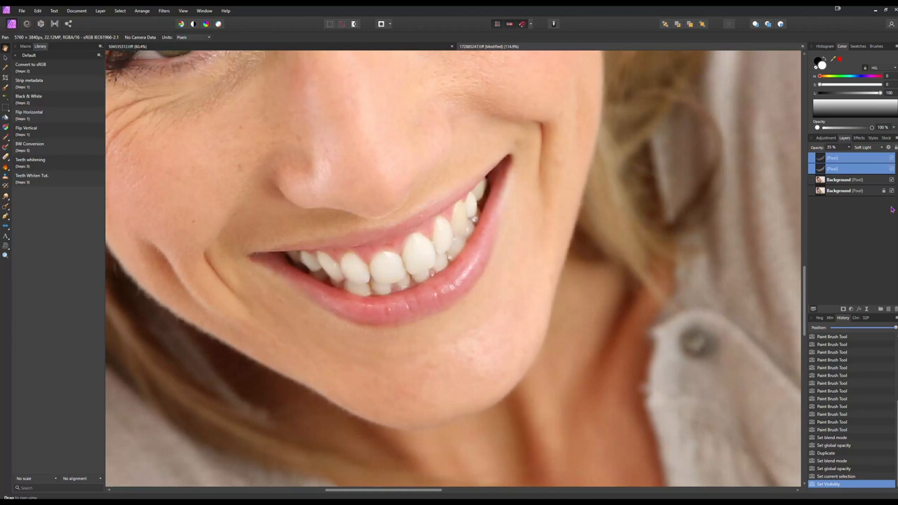
# - Set the soft-light white layer's opacity to about 60%
pyautogui.click(842, 168)
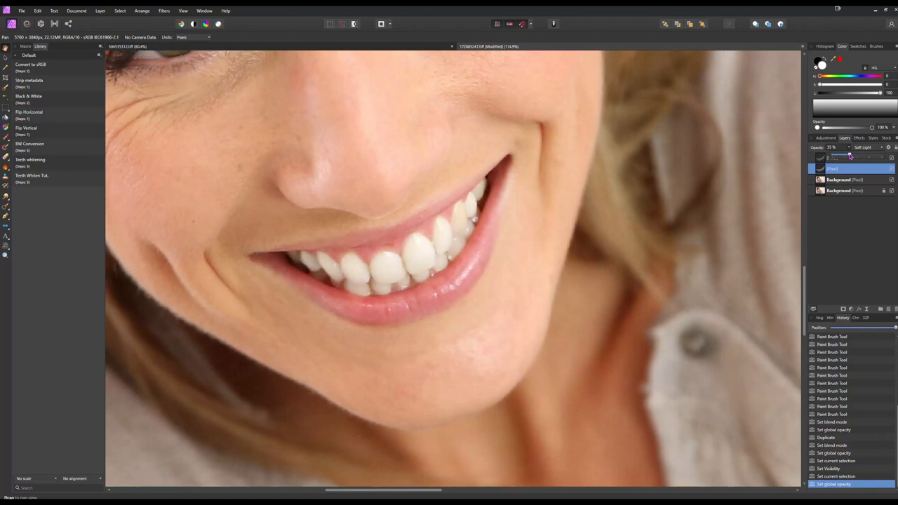
pyautogui.moveTo(845, 157); pyautogui.dragTo(861, 157)
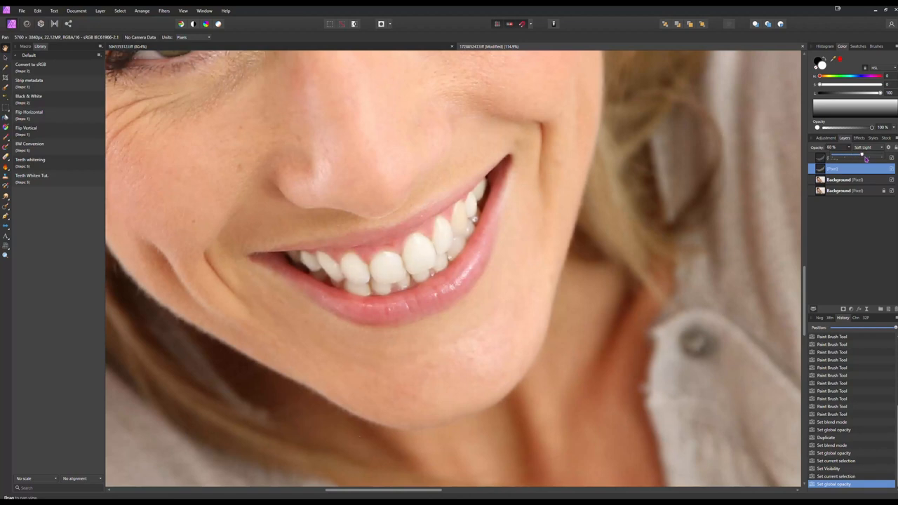
pyautogui.moveTo(862, 155); pyautogui.dragTo(849, 155)
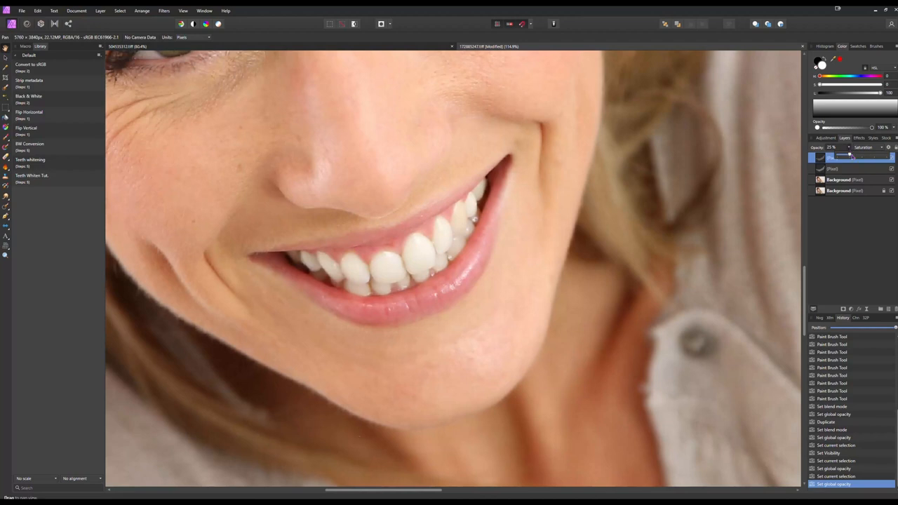
# - Adjust the saturation layer's opacity, settling around 85%
pyautogui.moveTo(850, 157); pyautogui.dragTo(862, 156)
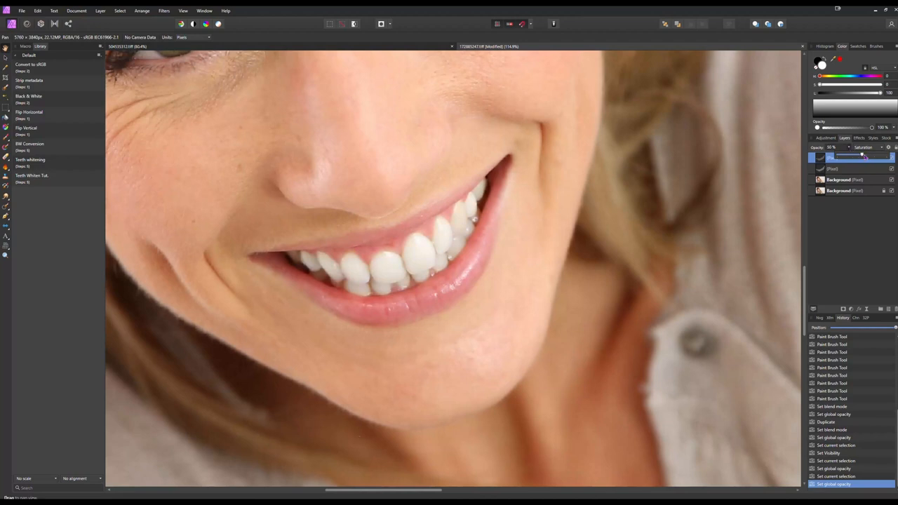
pyautogui.moveTo(862, 157); pyautogui.dragTo(890, 156)
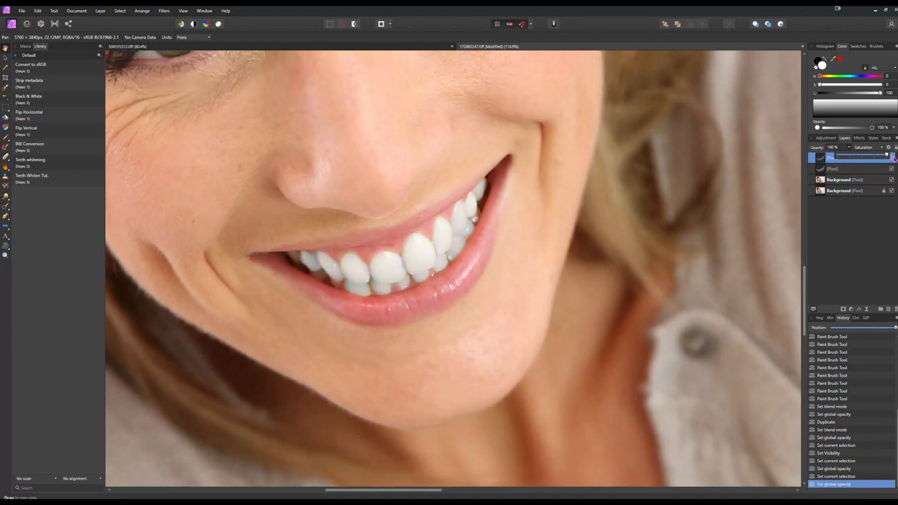
pyautogui.moveTo(891, 157); pyautogui.dragTo(880, 157)
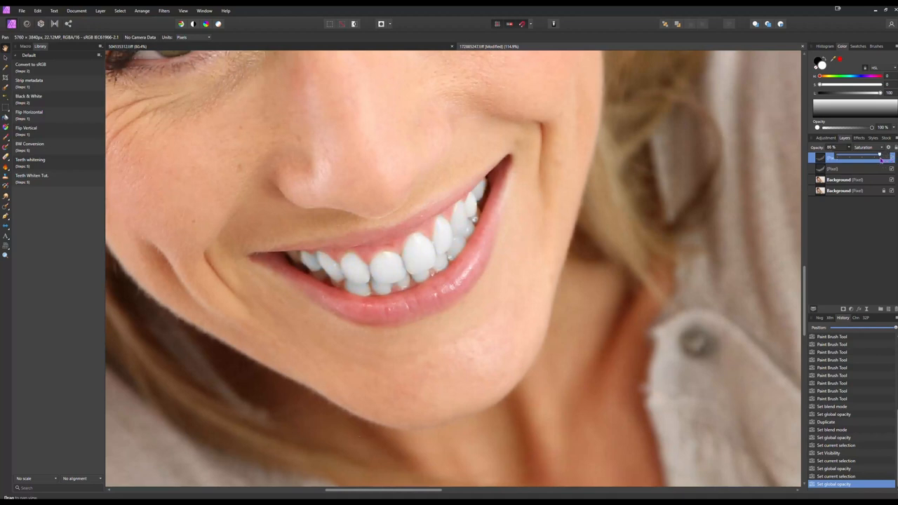
pyautogui.moveTo(882, 157); pyautogui.dragTo(873, 157)
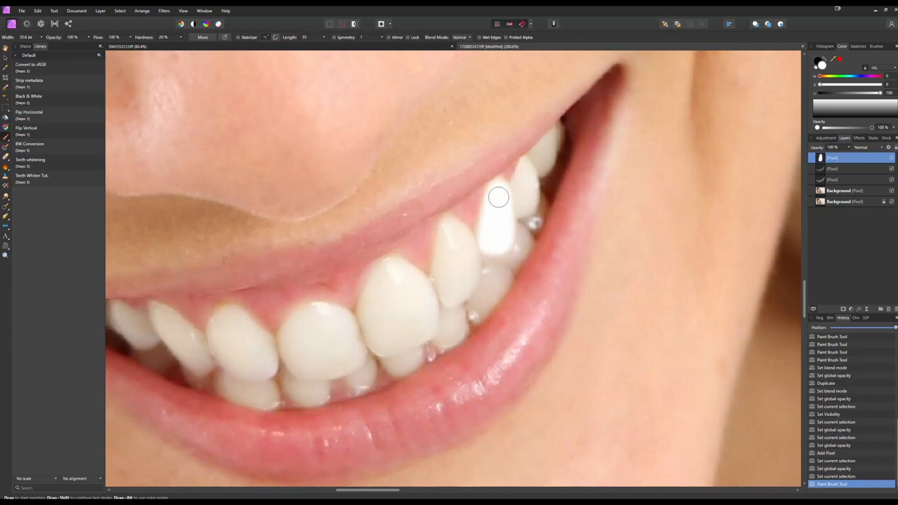
# - Set the new tooth paint layer to Saturation blending at about 50% opacity
pyautogui.click(869, 147)
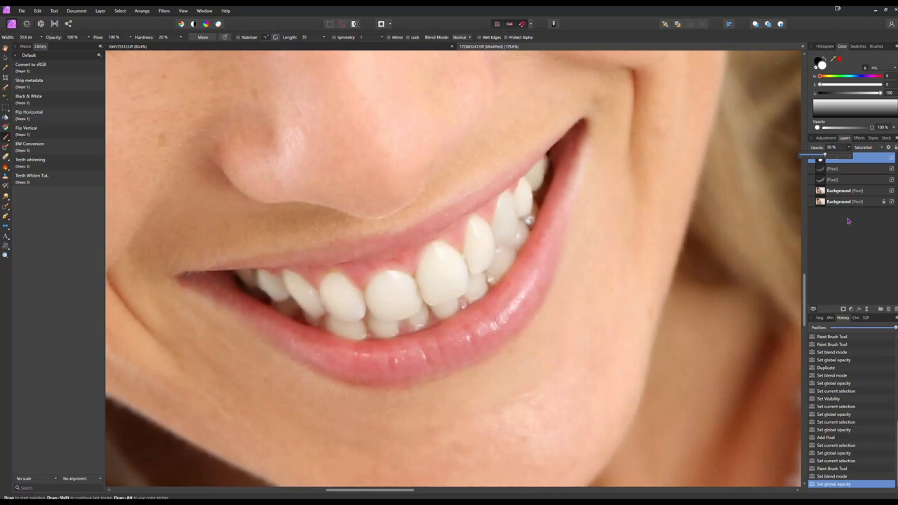
pyautogui.click(842, 158)
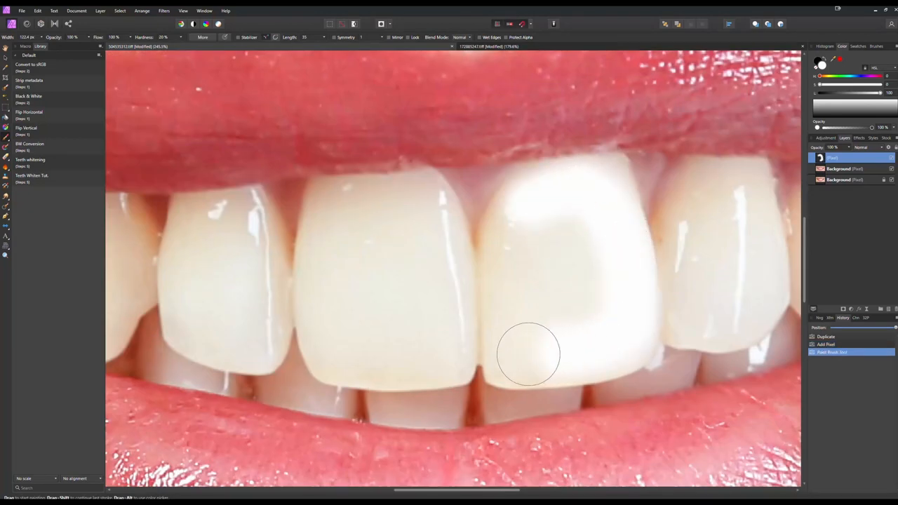
# - Paint white over the front, left and right upper teeth, touching up the gumline
pyautogui.moveTo(529, 354); pyautogui.dragTo(538, 356)
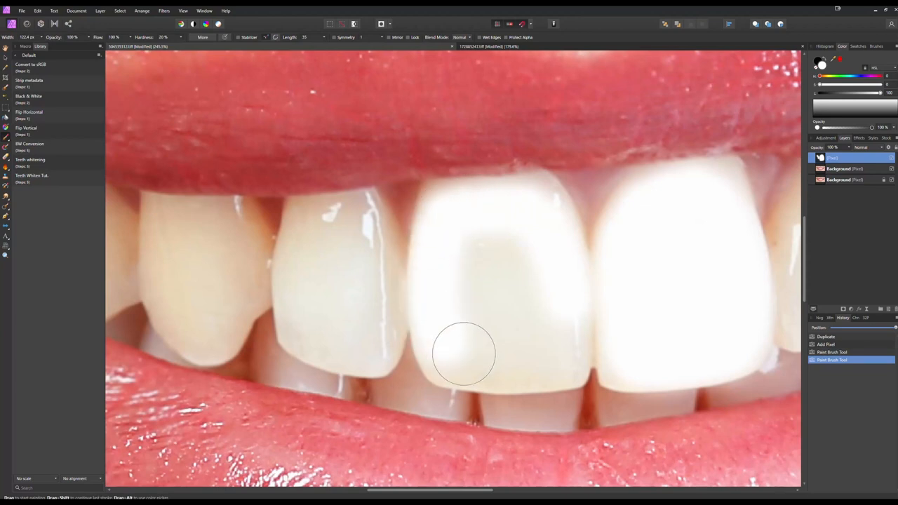
pyautogui.moveTo(463, 354); pyautogui.dragTo(459, 220)
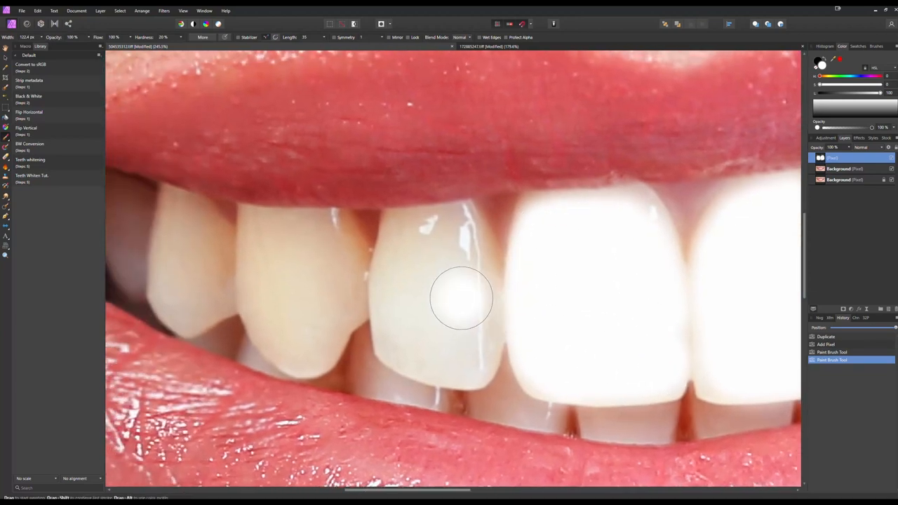
pyautogui.moveTo(461, 298); pyautogui.dragTo(407, 354)
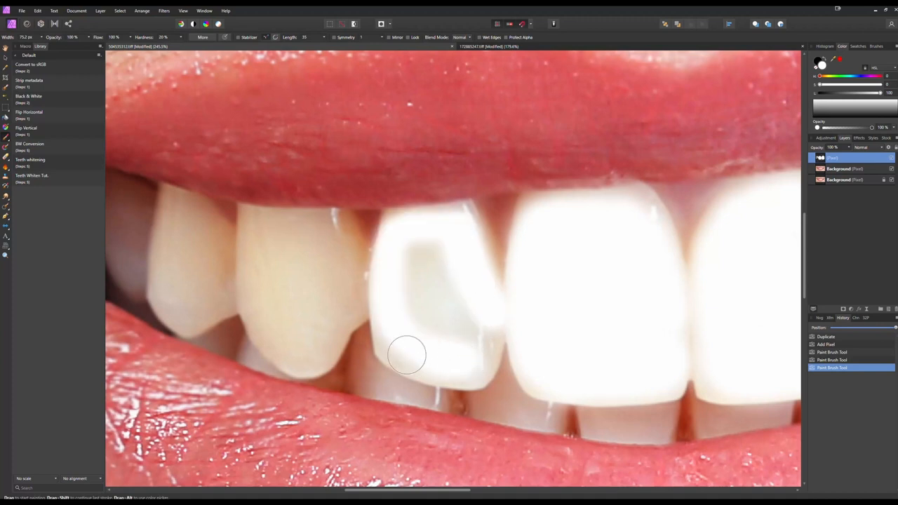
pyautogui.moveTo(407, 354); pyautogui.dragTo(454, 330)
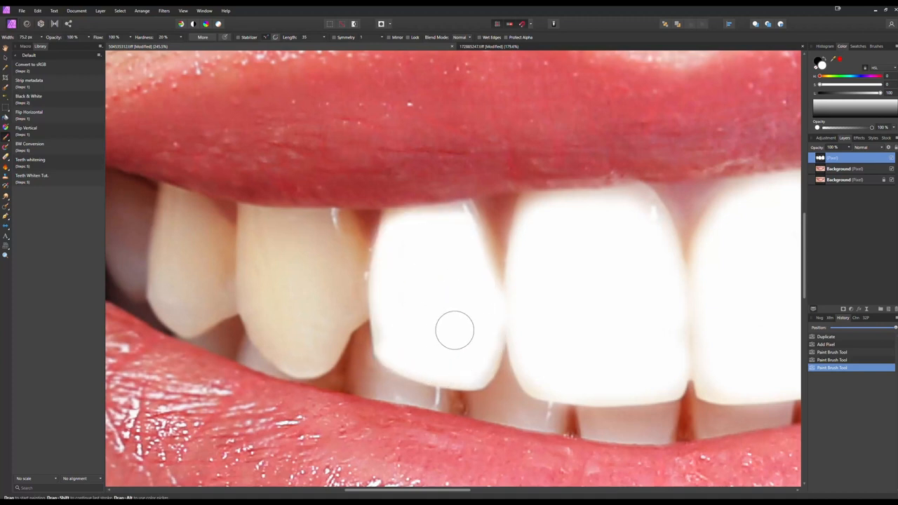
pyautogui.moveTo(455, 330); pyautogui.dragTo(370, 236)
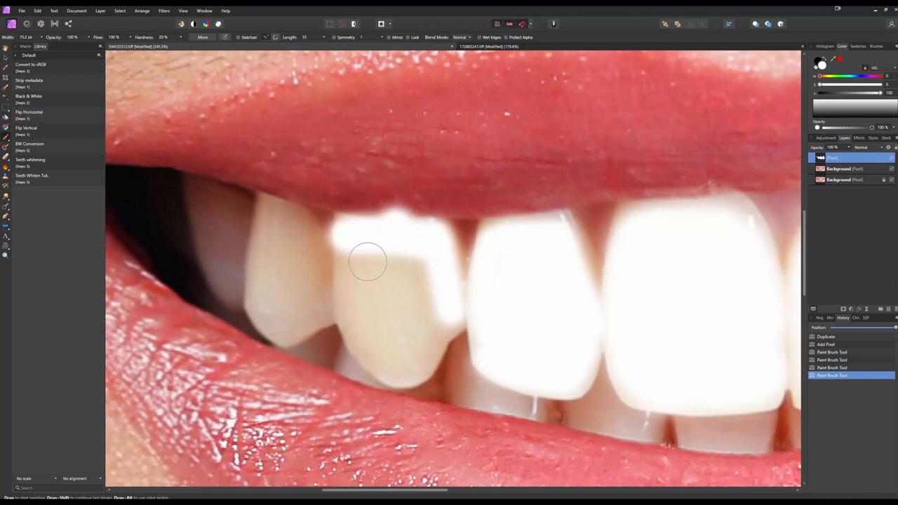
pyautogui.moveTo(368, 263); pyautogui.dragTo(293, 270)
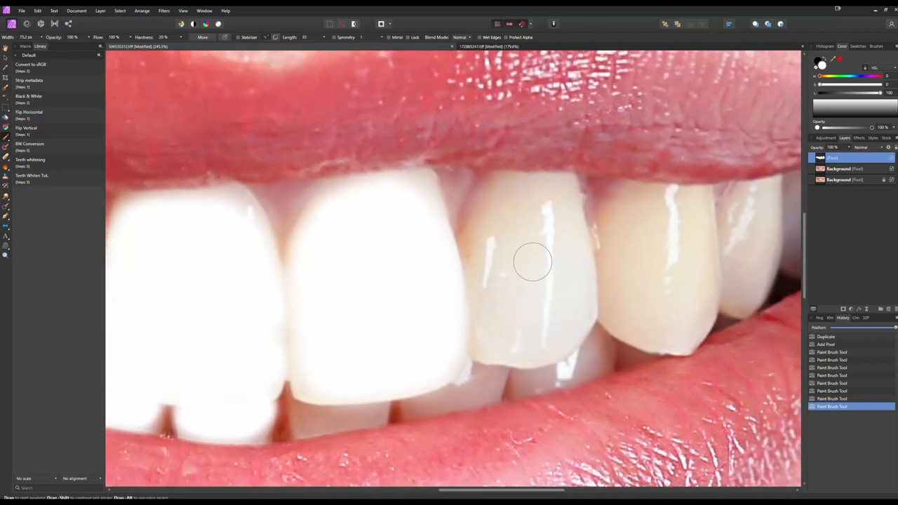
pyautogui.moveTo(533, 262); pyautogui.dragTo(465, 281)
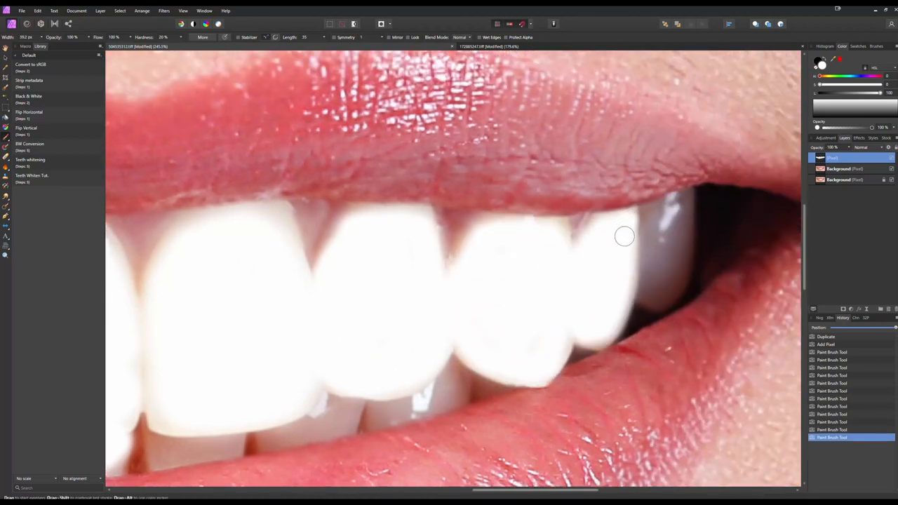
pyautogui.moveTo(624, 236); pyautogui.dragTo(359, 213)
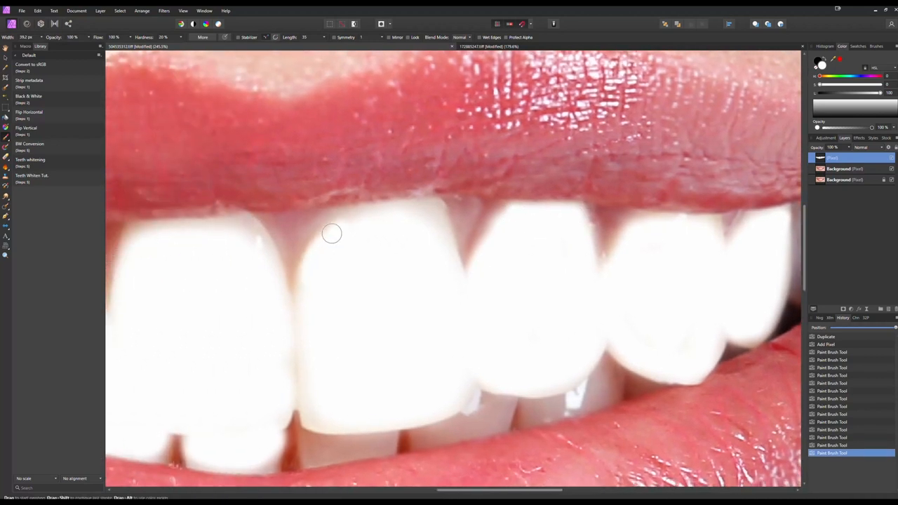
pyautogui.moveTo(332, 233); pyautogui.dragTo(256, 407)
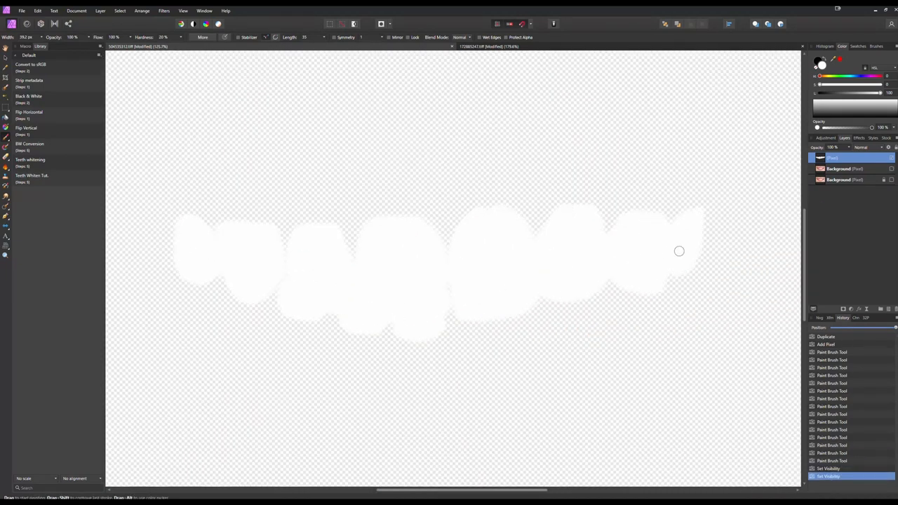
# - Hide the Background layer to view the white tooth paint on transparency
pyautogui.click(891, 157)
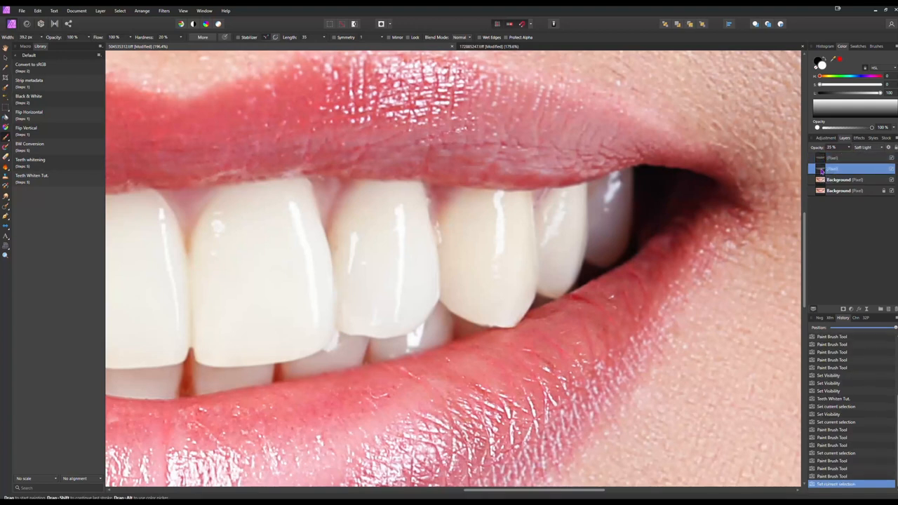
# - Select the Soft Light whitening layer and brush over the back left tooth
pyautogui.click(604, 225)
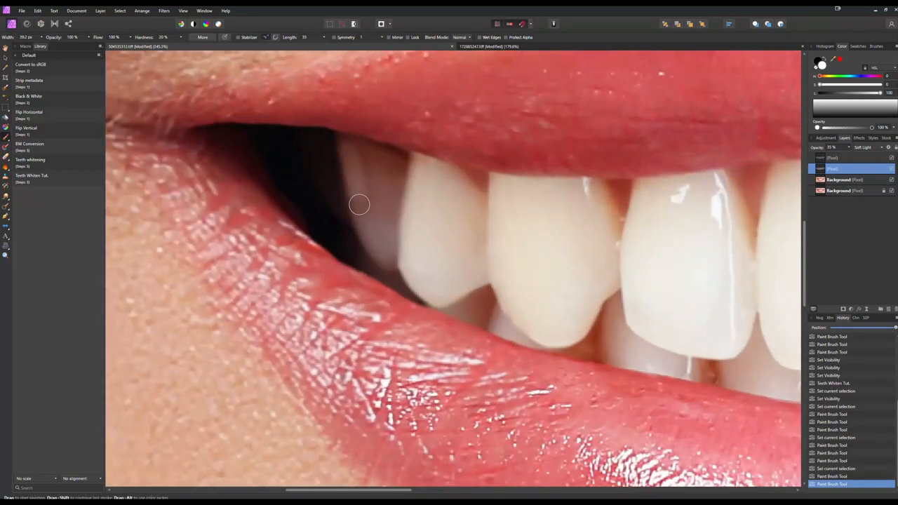
pyautogui.moveTo(359, 204); pyautogui.dragTo(389, 220)
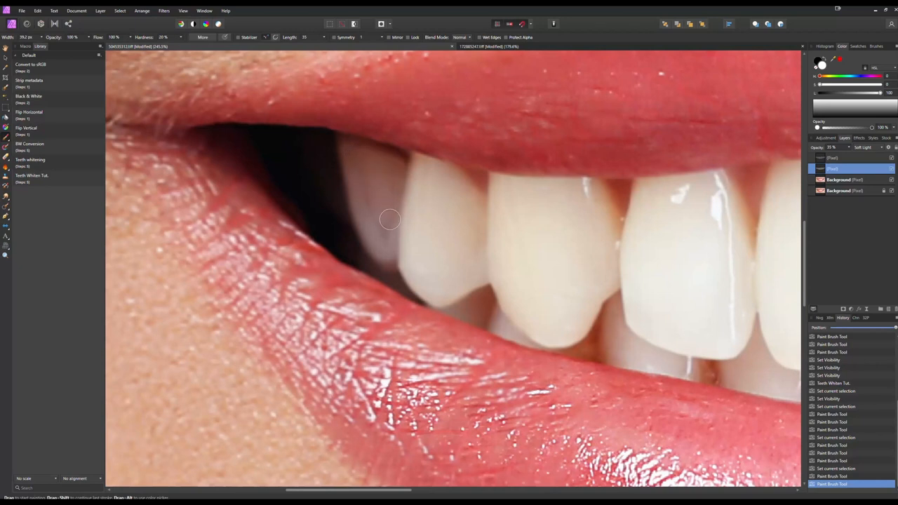
pyautogui.moveTo(349, 150)
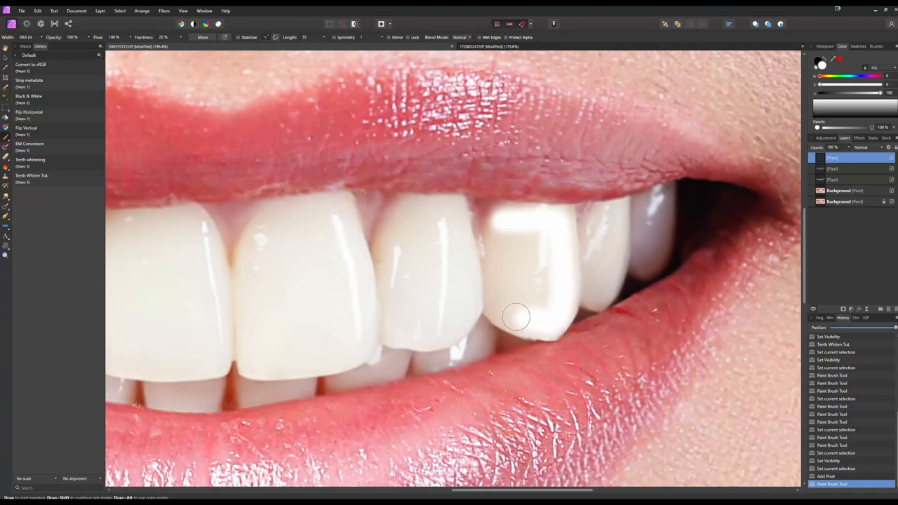
# - Paint white over the darker tooth right of centre and change the layer's blend mode
pyautogui.moveTo(516, 317); pyautogui.dragTo(517, 256)
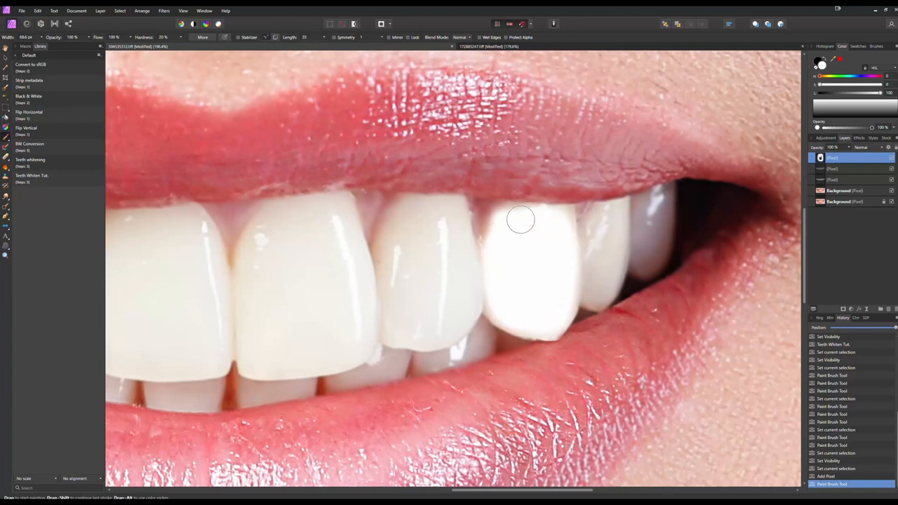
pyautogui.click(866, 147)
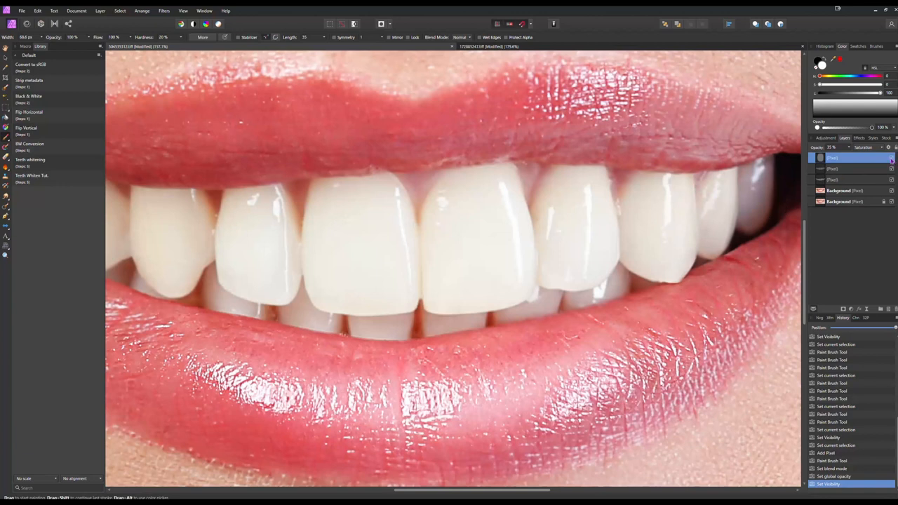
pyautogui.moveTo(700, 206)
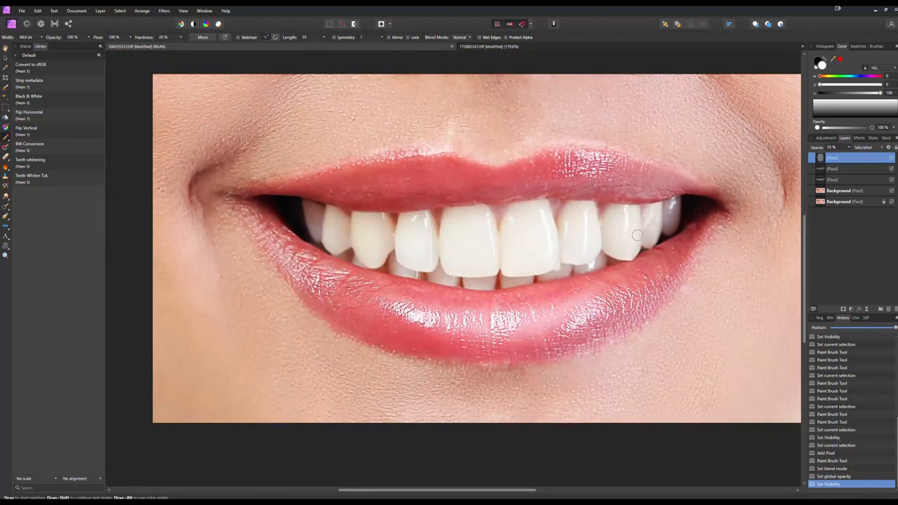
pyautogui.moveTo(673, 240)
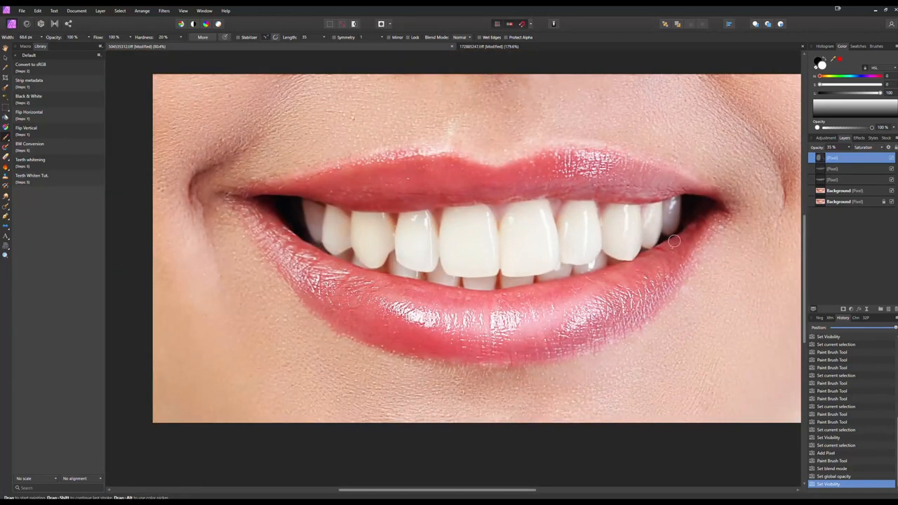